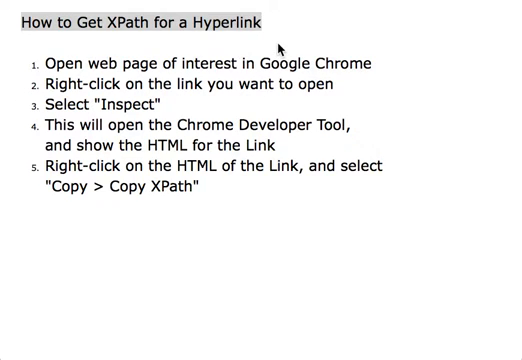
# - Bring up the context menu on the September 26, 2016 Statement link
pyautogui.doubleClick(140, 16)
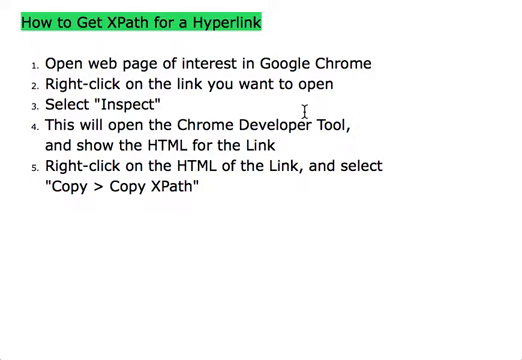
pyautogui.moveTo(296, 146)
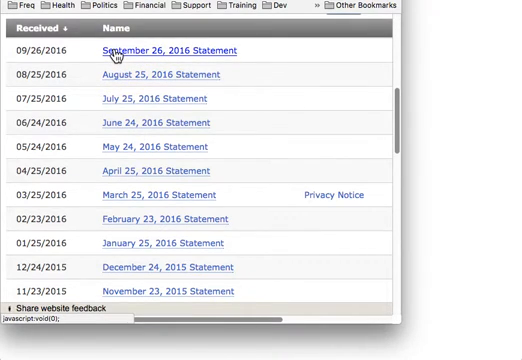
pyautogui.rightClick(172, 50)
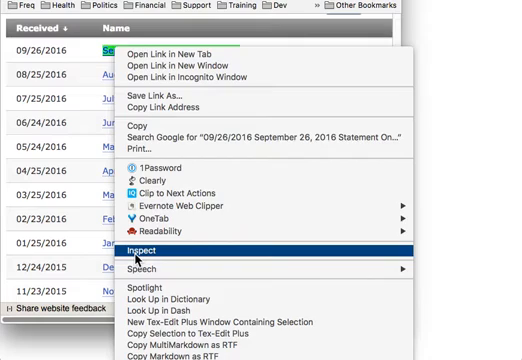
# - Inspect the statement link's anchor element in Developer Tools and copy its XPath
pyautogui.click(152, 248)
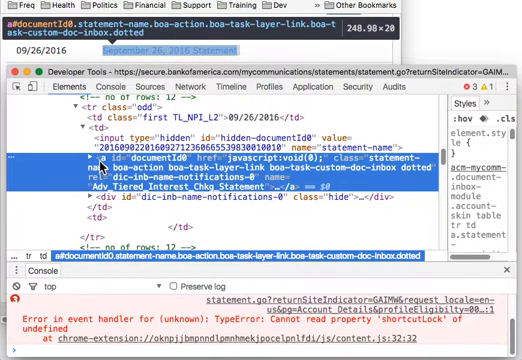
pyautogui.rightClick(150, 160)
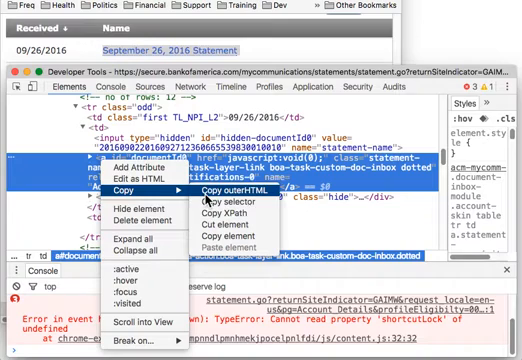
pyautogui.click(232, 188)
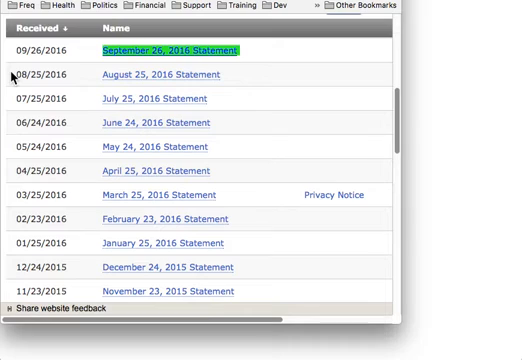
pyautogui.moveTo(500, 146)
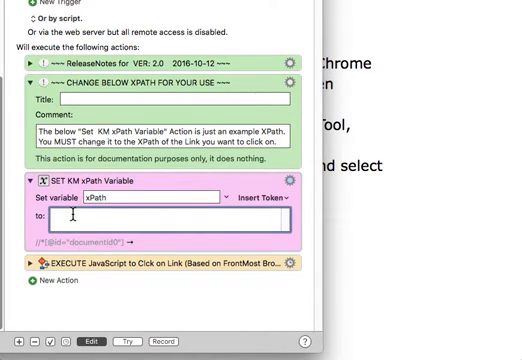
pyautogui.write('//*[@id="documentId0"]')
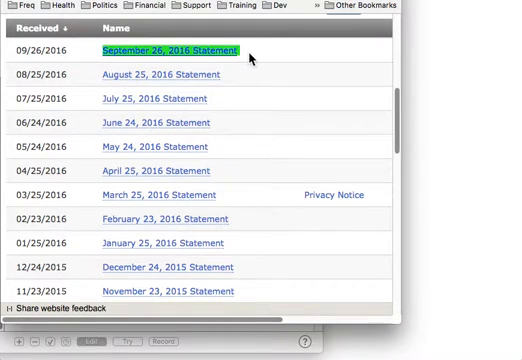
pyautogui.moveTo(276, 52)
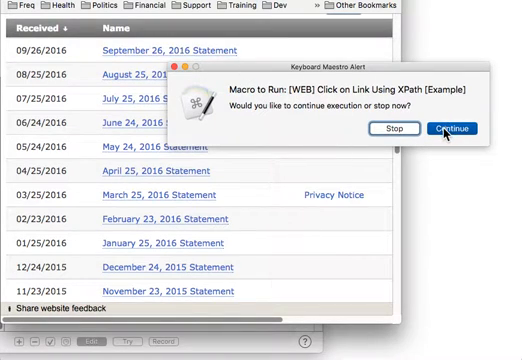
# - Let the macro continue so it clicks the first statement link, showing its PDF options
pyautogui.click(444, 130)
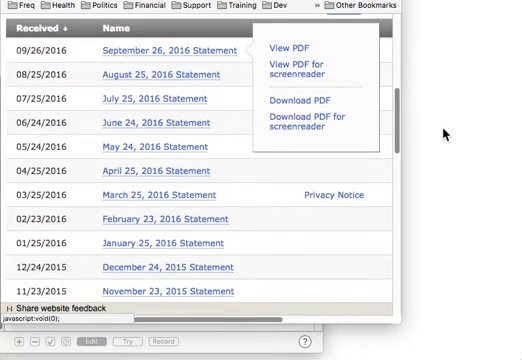
pyautogui.moveTo(262, 138)
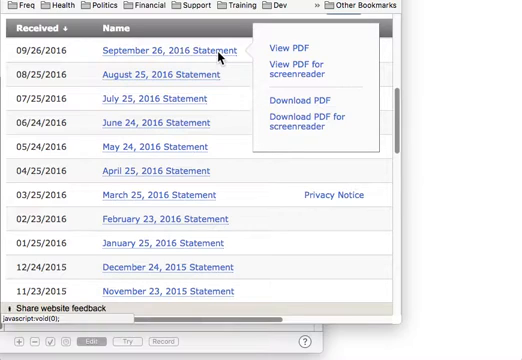
pyautogui.moveTo(164, 76)
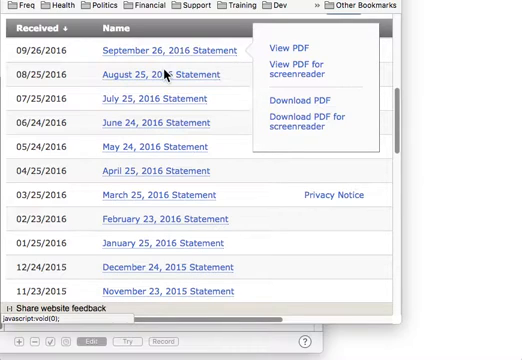
pyautogui.moveTo(286, 48)
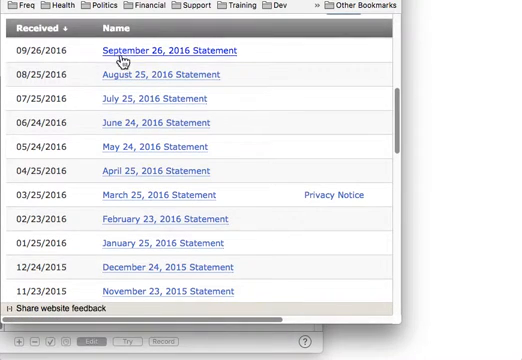
# - Show the September 26, 2016 Statement's View/Download PDF options, then dismiss them
pyautogui.click(160, 50)
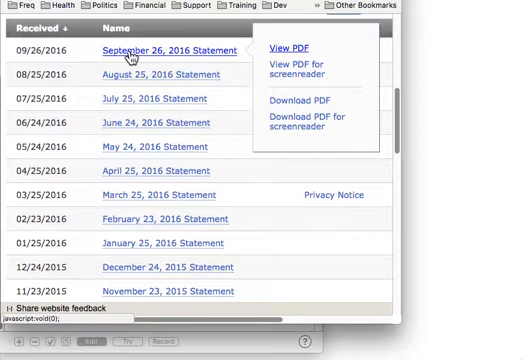
pyautogui.click(366, 68)
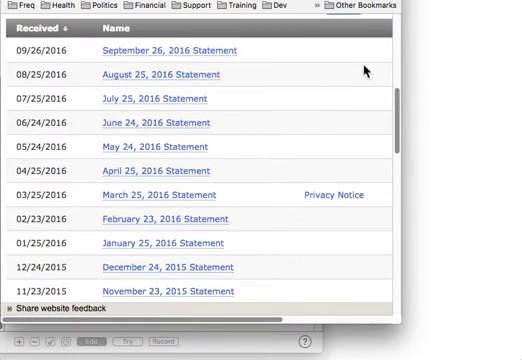